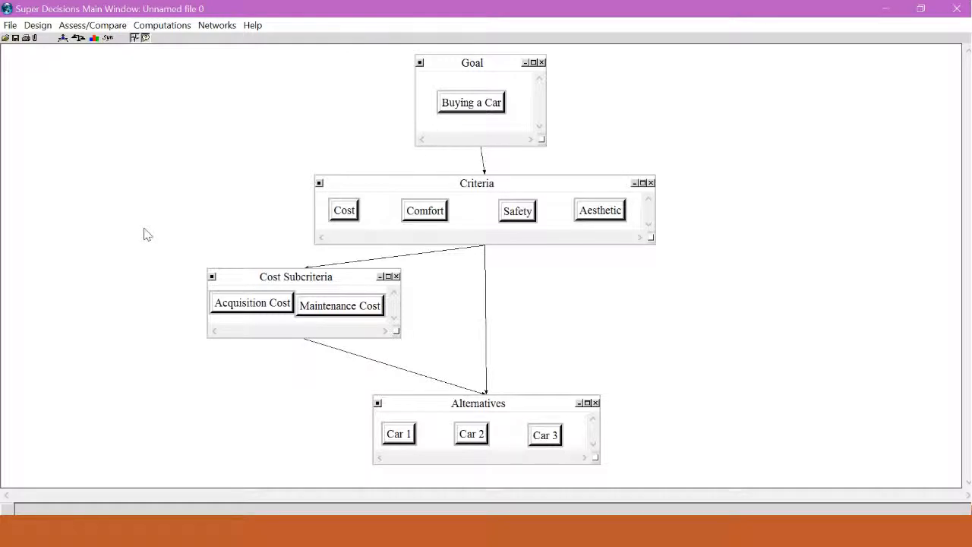
mouse_move(161, 249)
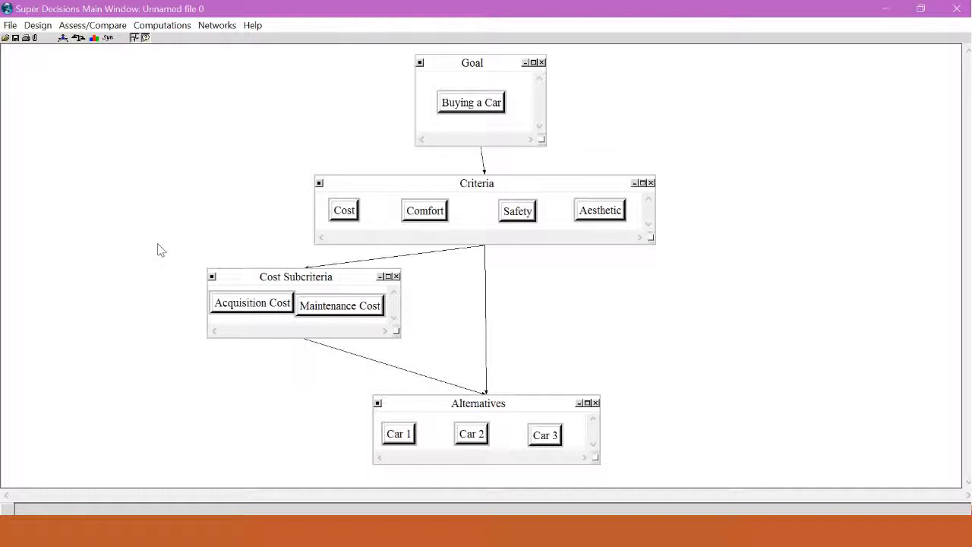
mouse_move(170, 316)
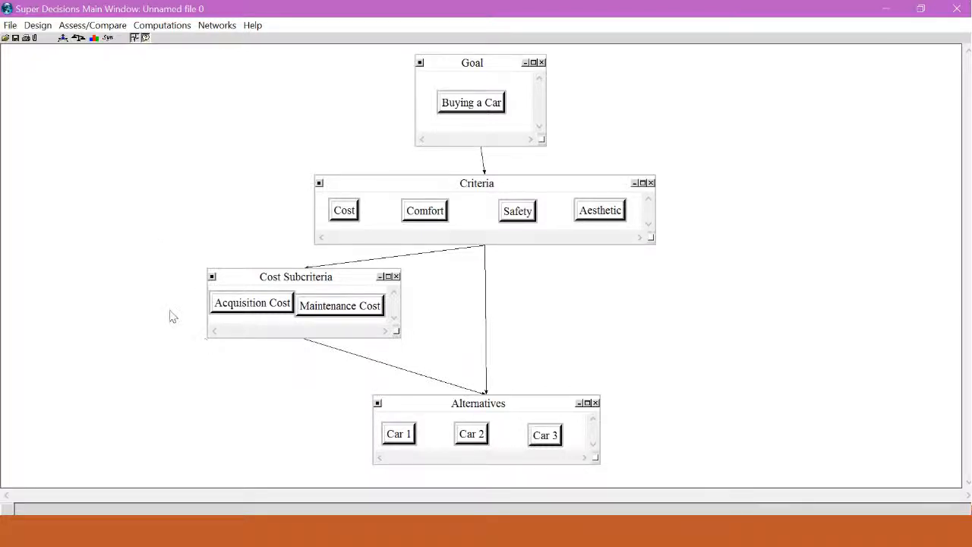
Step: Highlight Cost's connected subcriteria, Acquisition Cost and Maintenance Cost
left_click(343, 210)
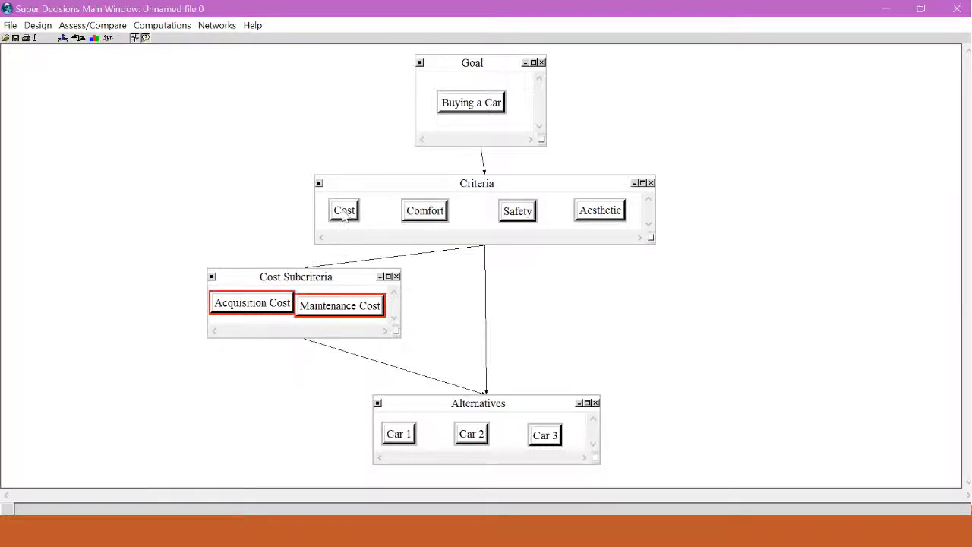
Step: Rate Maintenance Cost strongly above Acquisition Cost under Cost (0.83333 vs 0.16667)
right_click(343, 209)
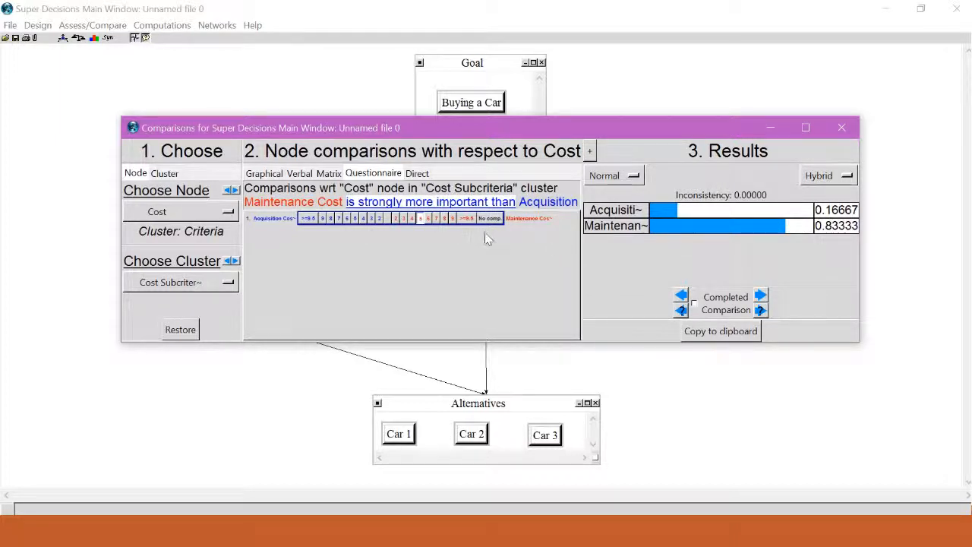
mouse_move(746, 210)
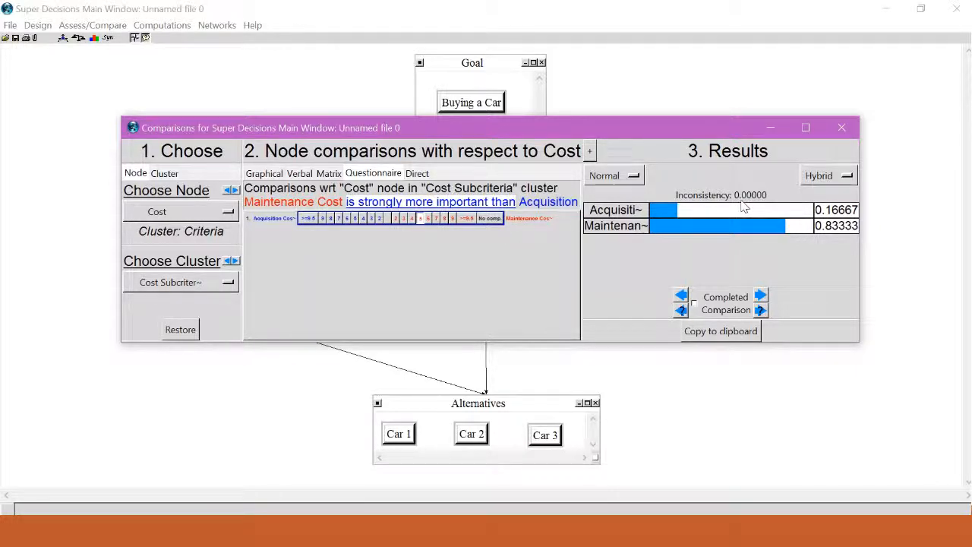
left_click(842, 128)
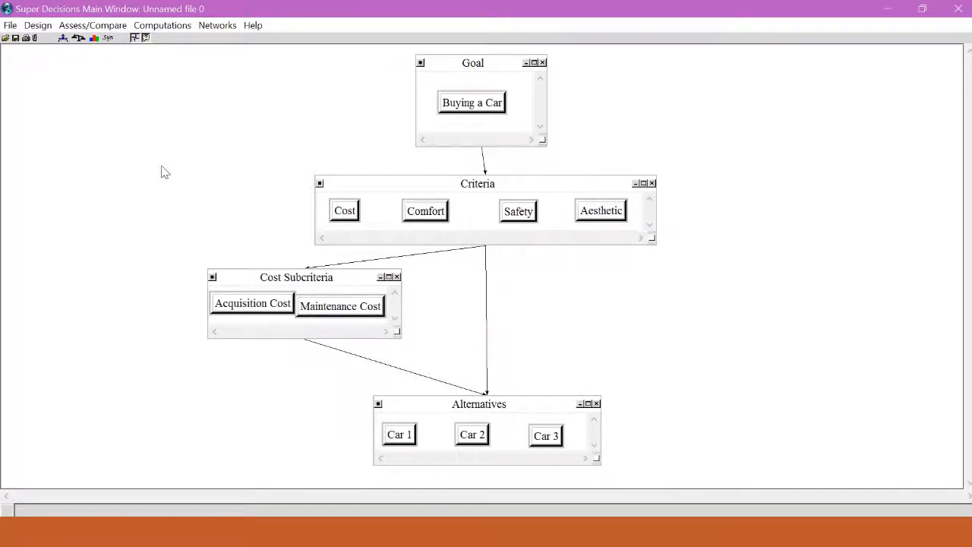
mouse_move(234, 284)
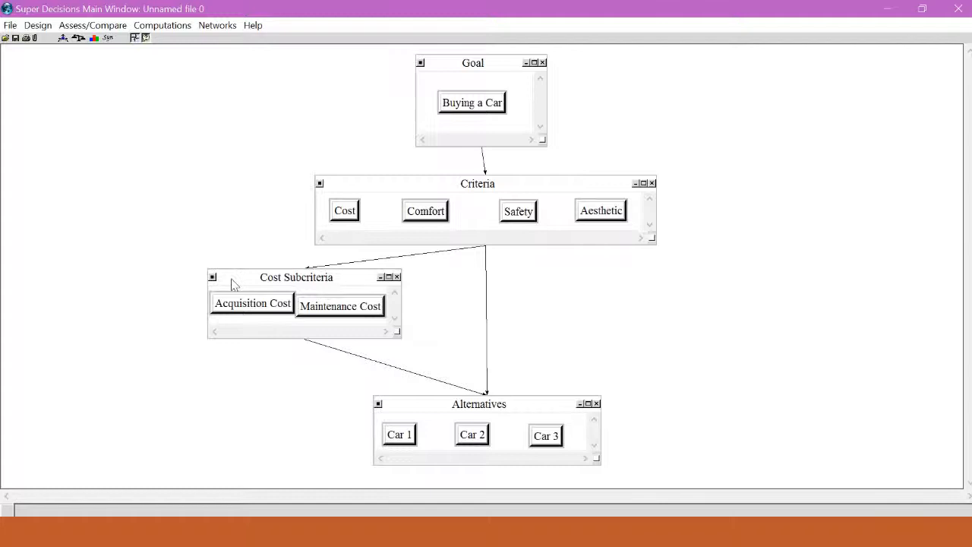
Step: Compare the cars under Acquisition Cost, giving Car 1 0.73064, Car 2 0.08096, Car 3 0.18839
right_click(253, 304)
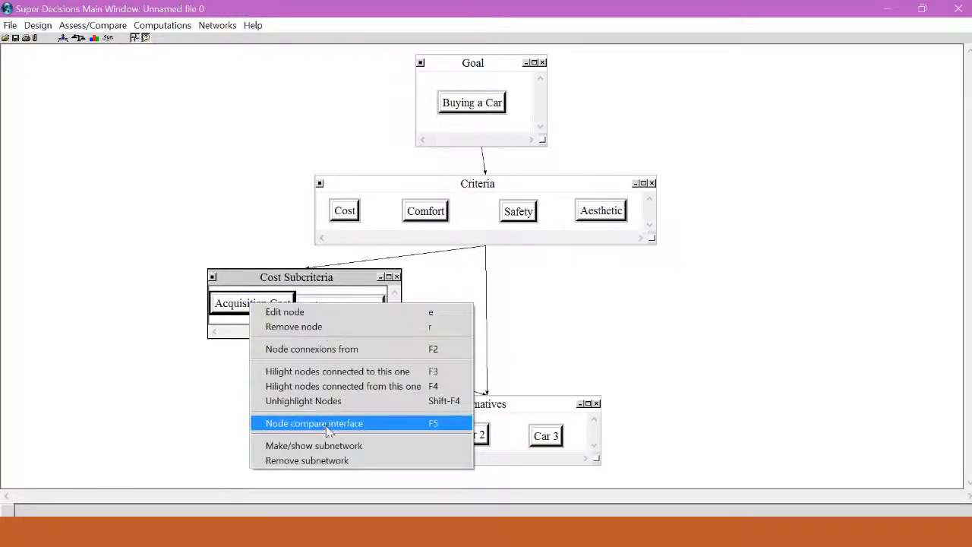
left_click(313, 423)
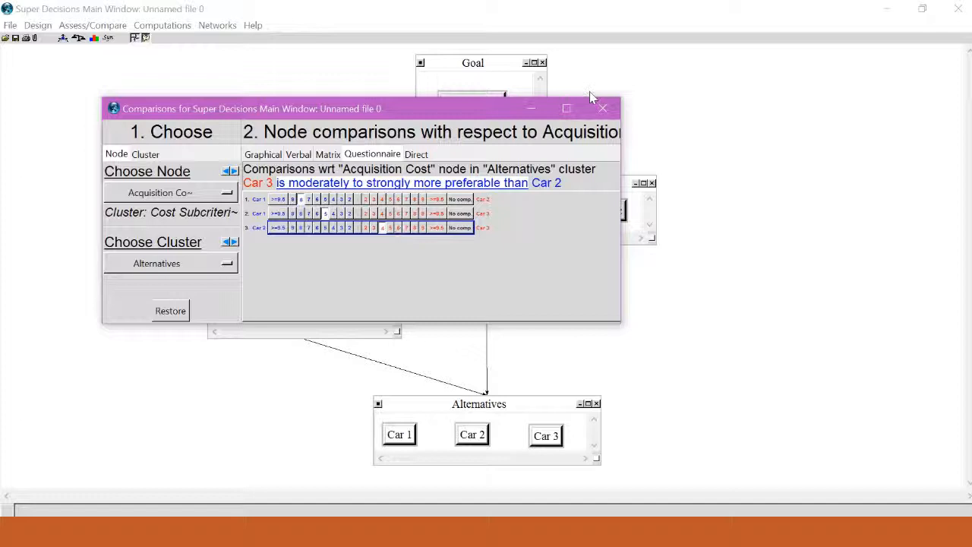
right_click(340, 304)
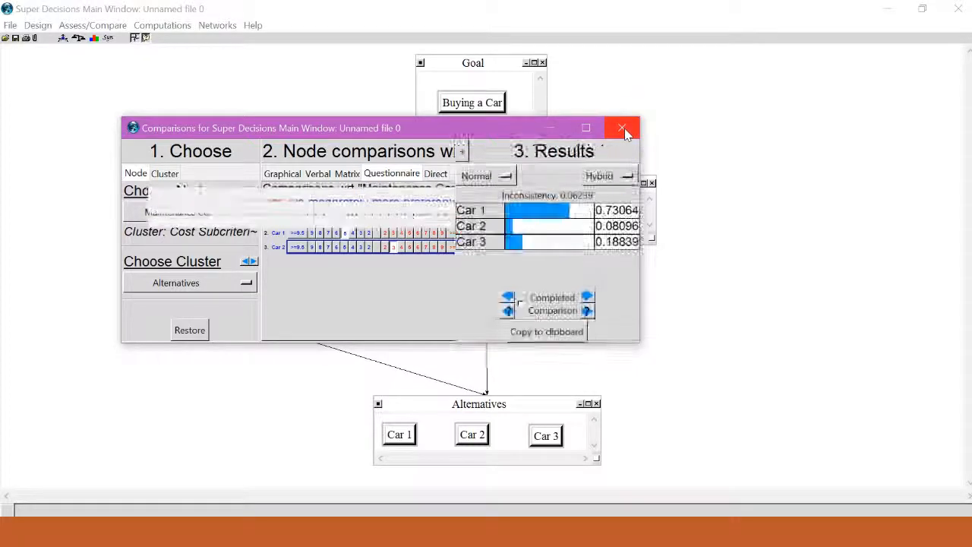
left_click(624, 128)
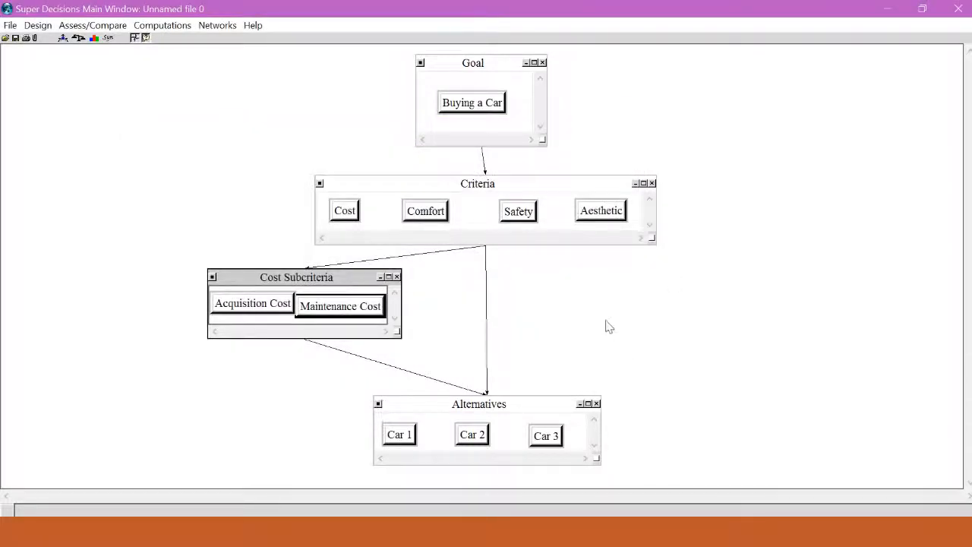
mouse_move(544, 351)
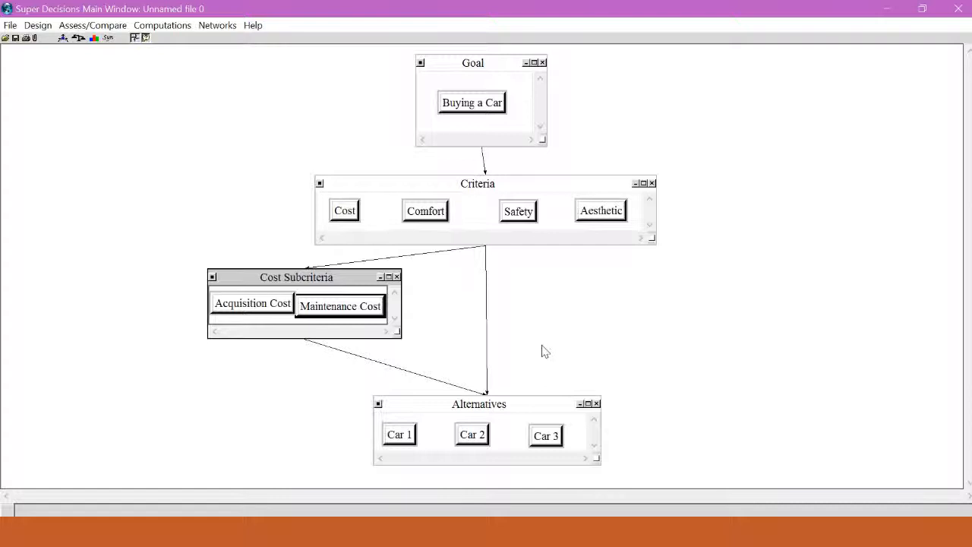
mouse_move(161, 84)
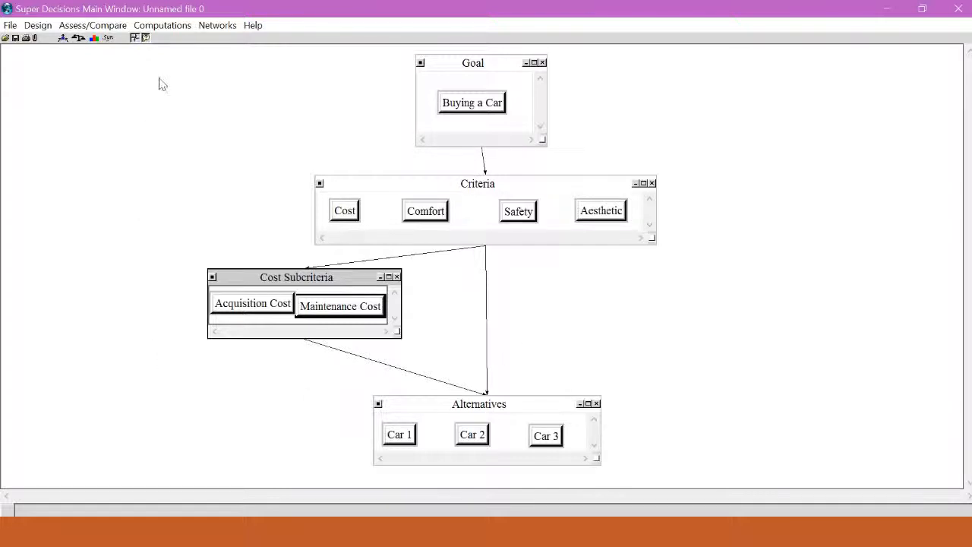
Step: Bring up the Computations menu for synthesizing the model
left_click(162, 24)
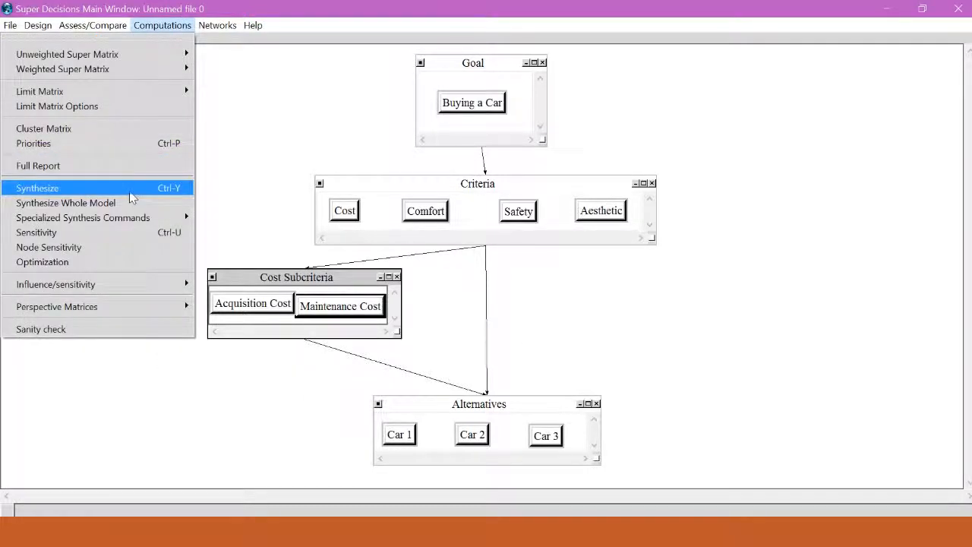
Step: Synthesize overall priorities showing Car 2 highest with ideal value 1.000000
left_click(36, 188)
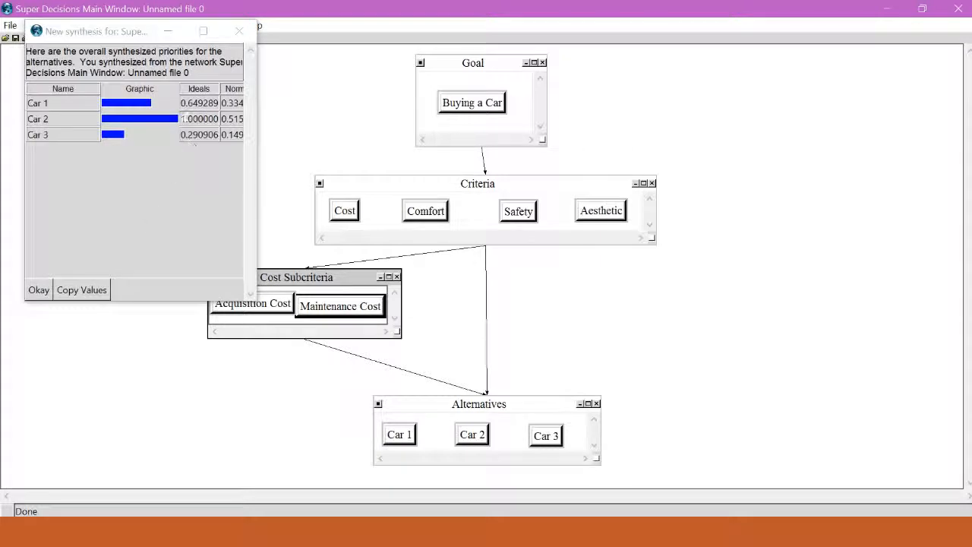
mouse_move(149, 161)
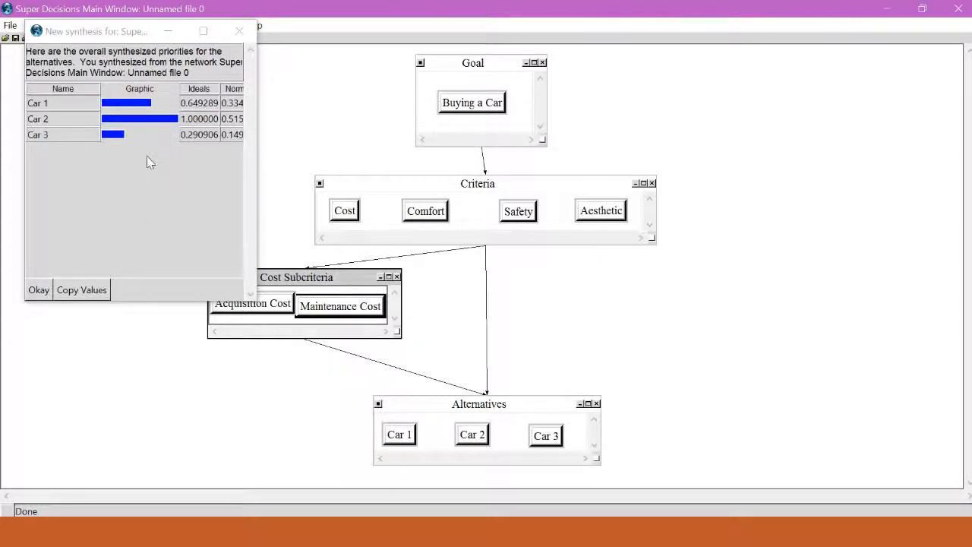
mouse_move(158, 128)
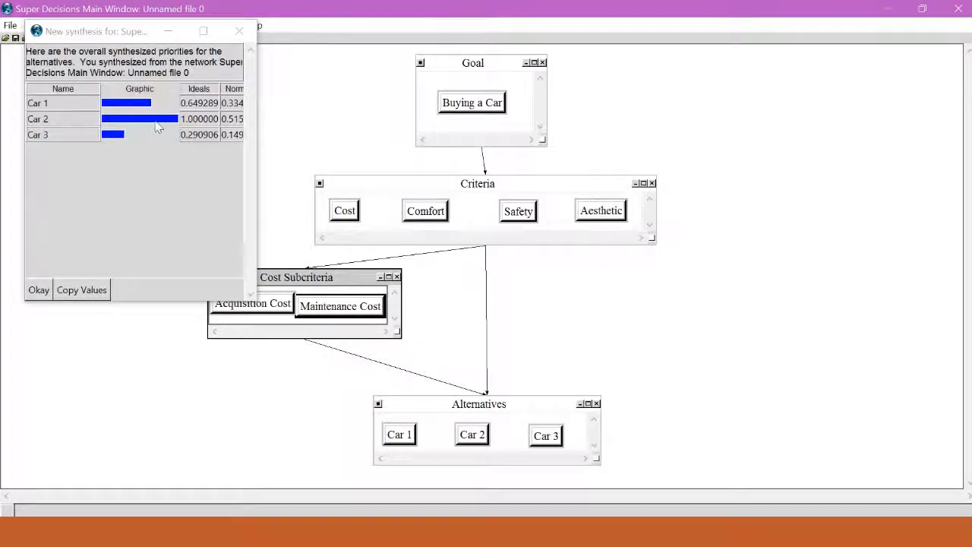
mouse_move(173, 127)
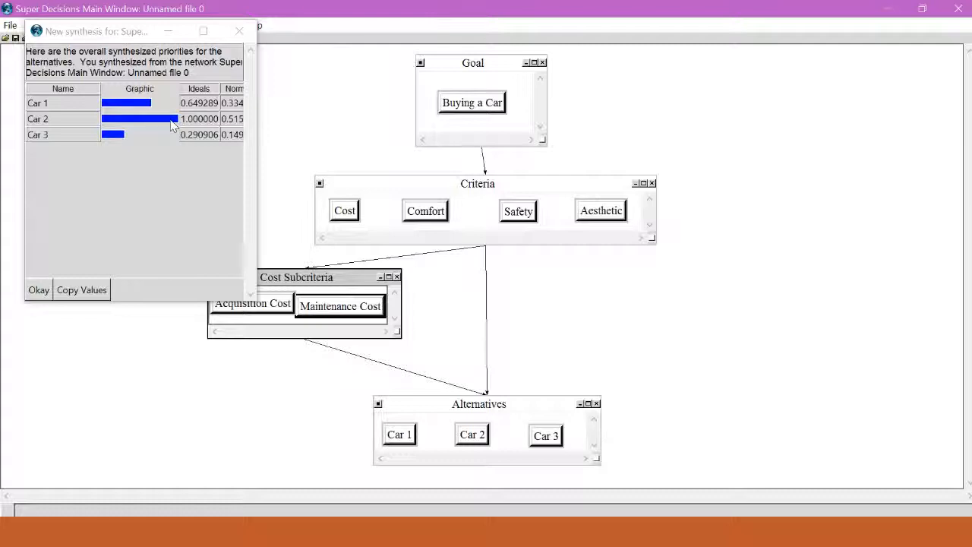